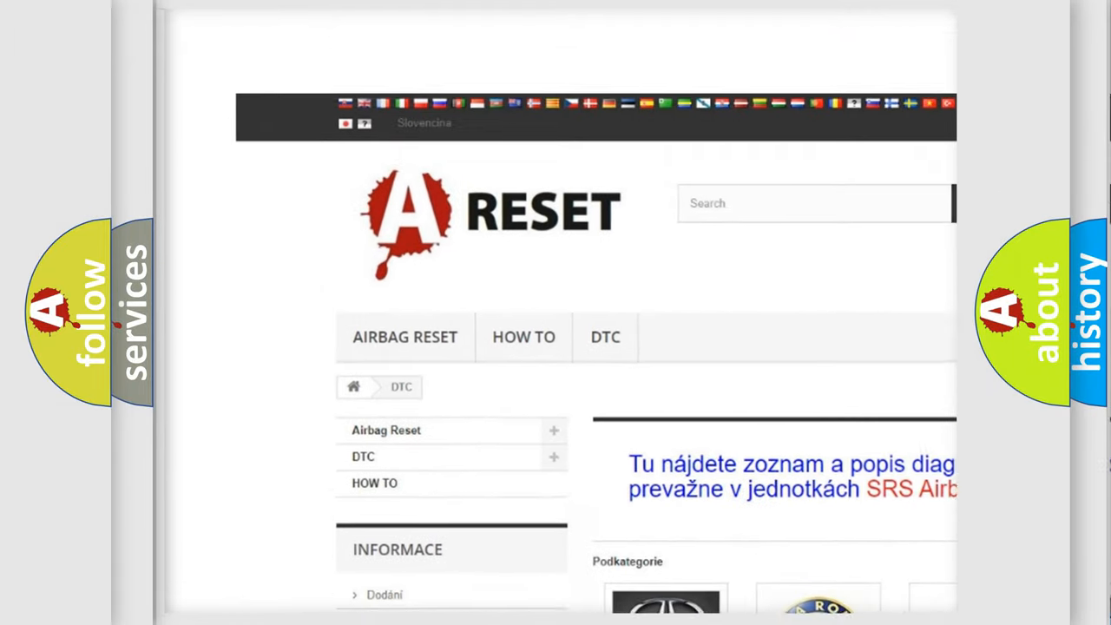
pyautogui.scroll(-3)
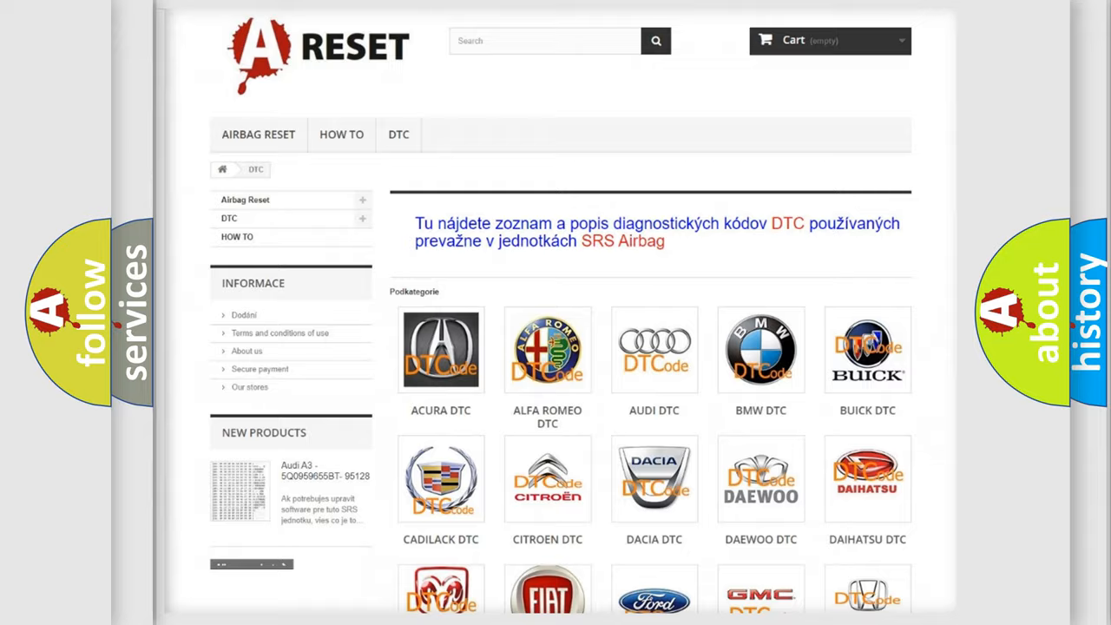
pyautogui.scroll(-3)
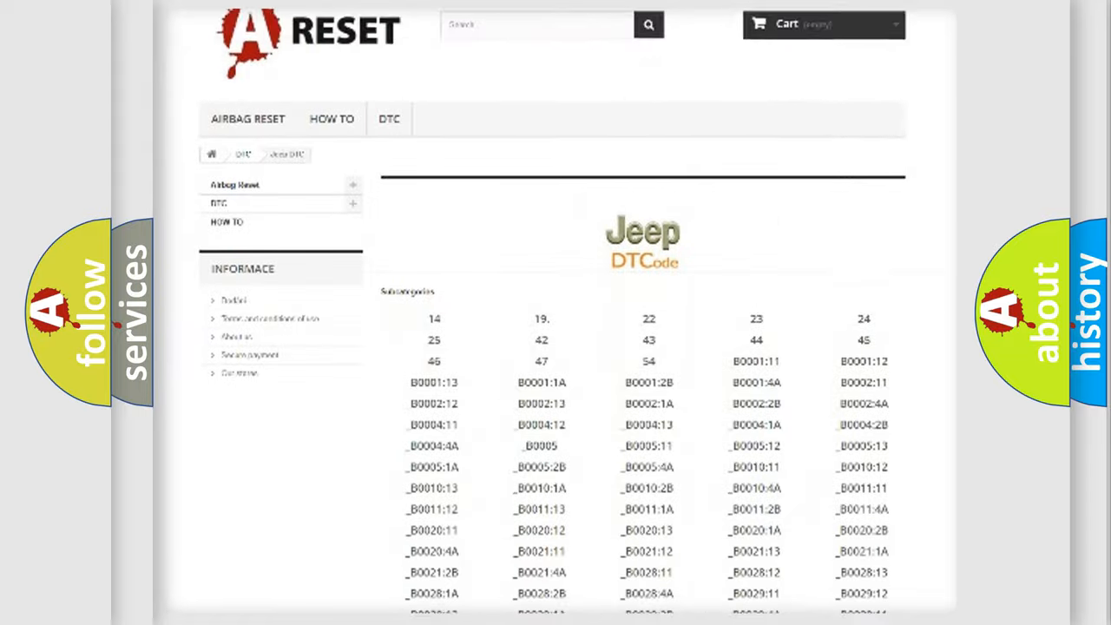
pyautogui.scroll(-3)
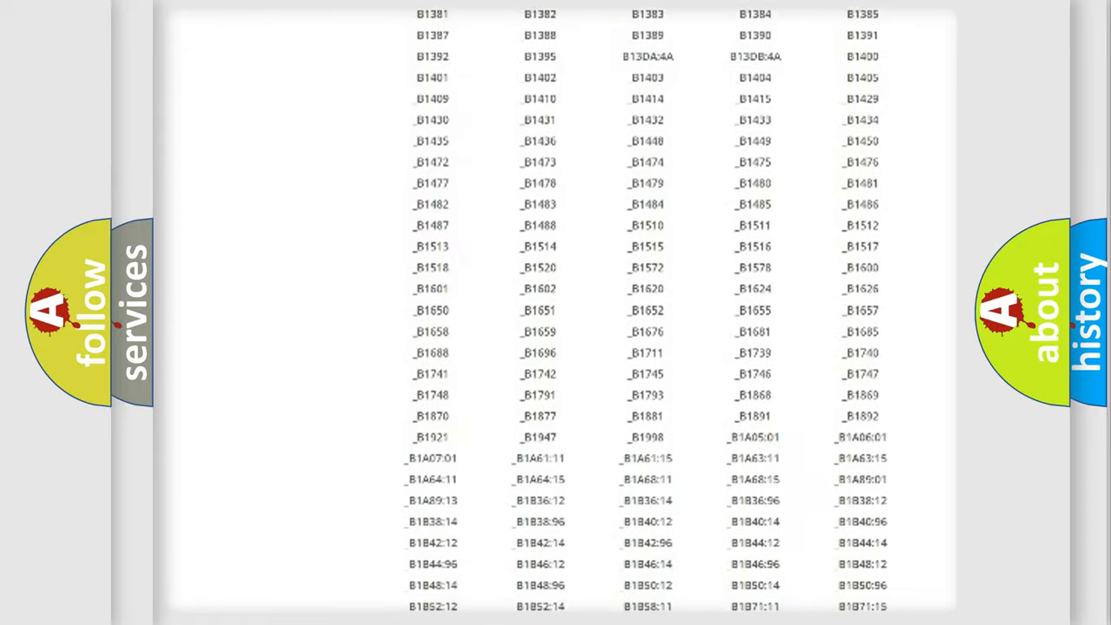